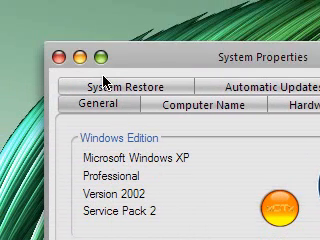
- Confirm Windows XP Professional SP2 in System Properties and bring up msconfig's Startup list
{"action": "left_click", "coordinate": [66, 52]}
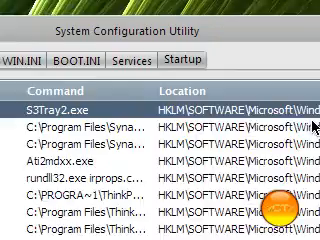
{"action": "scroll", "scroll_direction": "right", "scroll_amount": 3}
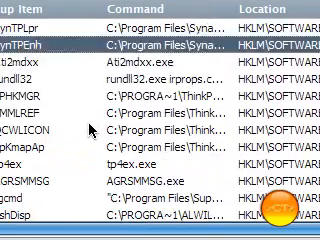
{"action": "scroll", "scroll_direction": "down", "scroll_amount": 3}
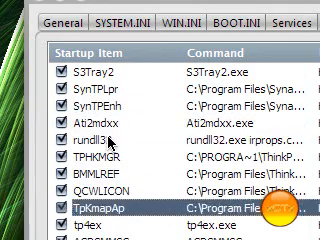
{"action": "scroll", "scroll_direction": "down", "scroll_amount": 3}
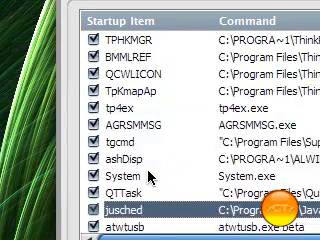
{"action": "scroll", "scroll_direction": "down", "scroll_amount": 3}
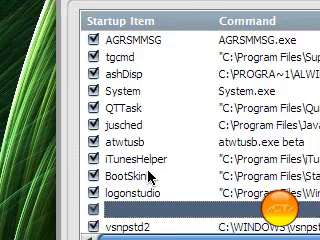
{"action": "scroll", "scroll_direction": "down", "scroll_amount": 3}
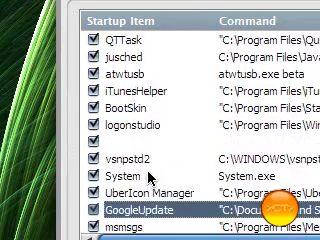
{"action": "scroll", "scroll_direction": "down", "scroll_amount": 3}
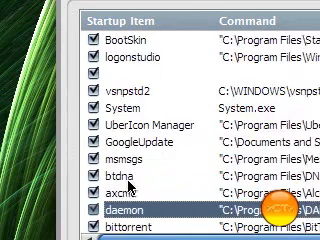
{"action": "scroll", "scroll_direction": "down", "scroll_amount": 3}
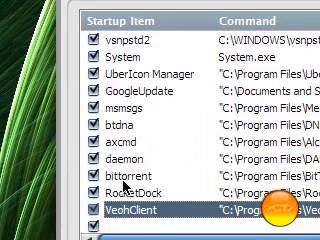
{"action": "scroll", "scroll_direction": "down", "scroll_amount": 3}
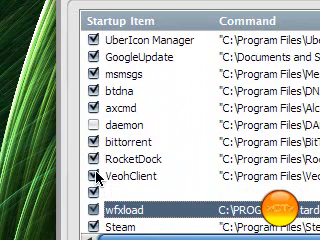
{"action": "scroll", "scroll_direction": "down", "scroll_amount": 3}
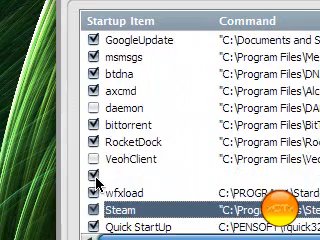
{"action": "scroll", "scroll_direction": "down", "scroll_amount": 3}
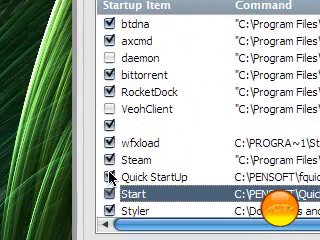
{"action": "scroll", "scroll_direction": "down", "scroll_amount": 3}
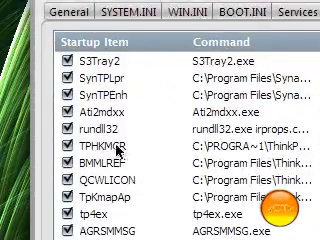
{"action": "scroll", "scroll_direction": "down", "scroll_amount": 3}
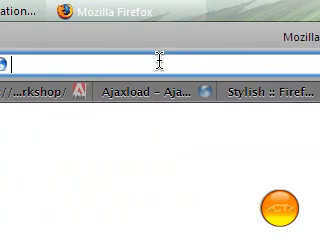
{"action": "type", "text": "http://www.google.co.uk"}
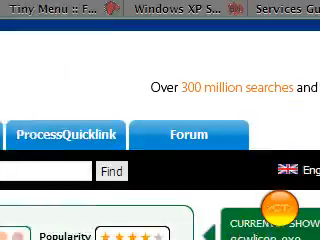
{"action": "scroll", "scroll_direction": "down", "scroll_amount": 3}
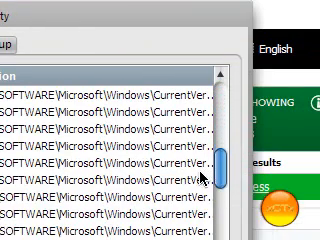
- Scroll the Startup tab's Location column, then view the Services list with DHCP Client and Event Log
{"action": "scroll", "scroll_direction": "down", "scroll_amount": 3}
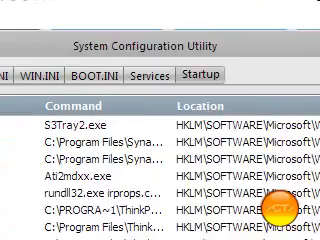
{"action": "scroll", "scroll_direction": "down", "scroll_amount": 3}
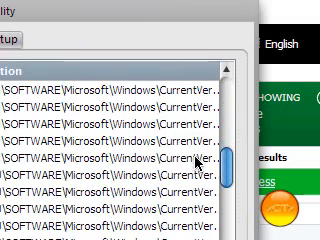
{"action": "scroll", "scroll_direction": "down", "scroll_amount": 3}
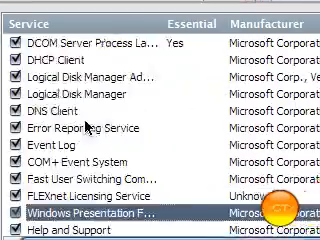
- Scroll through the full Services list before returning to the General page showing Selective Startup
{"action": "scroll", "scroll_direction": "down", "scroll_amount": 3}
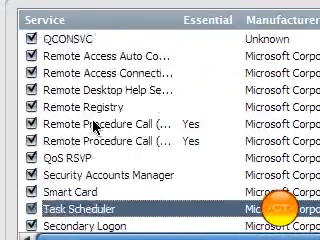
{"action": "scroll", "scroll_direction": "down", "scroll_amount": 3}
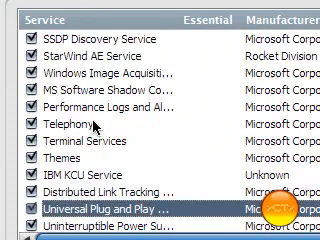
{"action": "scroll", "scroll_direction": "down", "scroll_amount": 3}
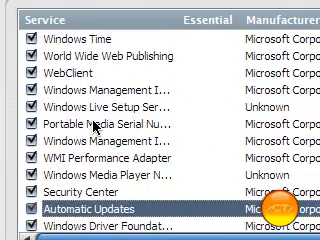
{"action": "scroll", "scroll_direction": "down", "scroll_amount": 3}
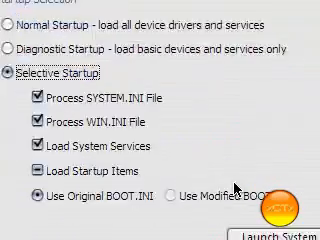
- Close msconfig and return to the Tiny Menu extension page on Firefox Add-ons
{"action": "scroll", "scroll_direction": "down", "scroll_amount": 3}
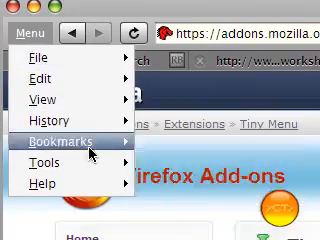
- Read the Tiny Menu page comments and move on to the Stylish 0.5.5 extension page
{"action": "left_click", "coordinate": [36, 62]}
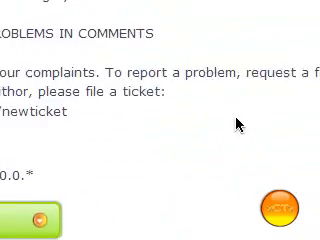
{"action": "scroll", "scroll_direction": "up", "scroll_amount": 3}
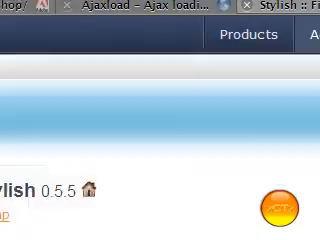
- Scroll userstyles.org to the section for styles that apply only to certain sites
{"action": "scroll", "scroll_direction": "down", "scroll_amount": 3}
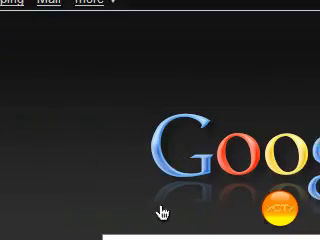
{"action": "scroll", "scroll_direction": "down", "scroll_amount": 3}
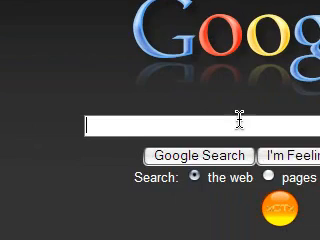
{"action": "scroll", "scroll_direction": "up", "scroll_amount": 3}
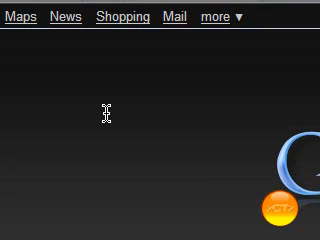
{"action": "mouse_move", "coordinate": [108, 118]}
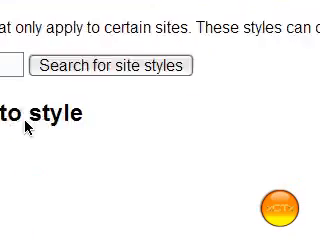
- Scroll the Google styles list and reach the 'Google Web Search - dark gray' style page rated 4.34
{"action": "scroll", "scroll_direction": "down", "scroll_amount": 3}
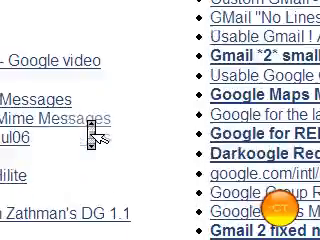
{"action": "scroll", "scroll_direction": "down", "scroll_amount": 3}
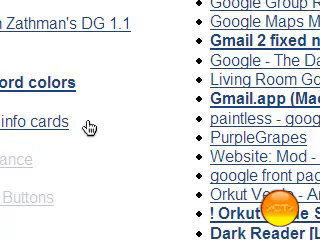
{"action": "scroll", "scroll_direction": "down", "scroll_amount": 3}
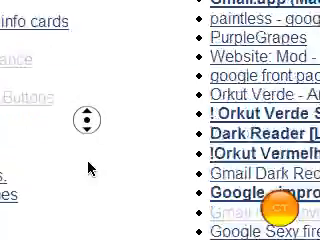
{"action": "scroll", "scroll_direction": "down", "scroll_amount": 3}
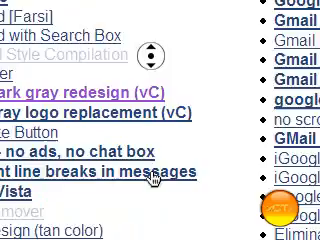
{"action": "scroll", "scroll_direction": "down", "scroll_amount": 3}
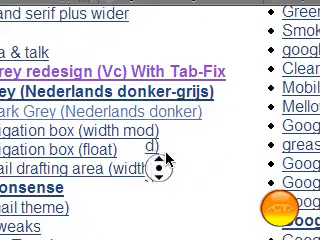
{"action": "scroll", "scroll_direction": "down", "scroll_amount": 3}
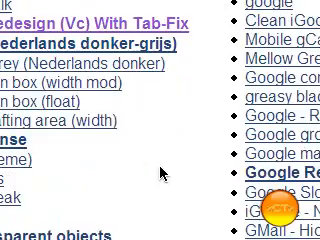
{"action": "scroll", "scroll_direction": "up", "scroll_amount": 3}
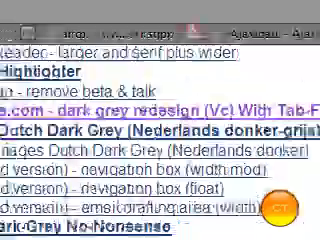
{"action": "scroll", "scroll_direction": "down", "scroll_amount": 3}
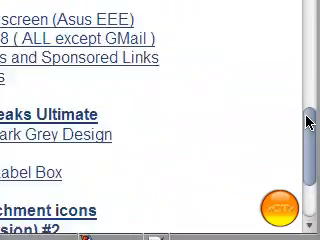
{"action": "scroll", "scroll_direction": "down", "scroll_amount": 3}
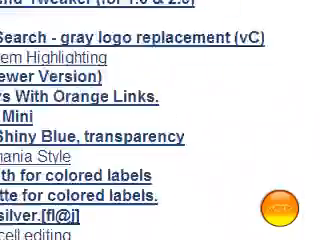
{"action": "scroll", "scroll_direction": "up", "scroll_amount": 3}
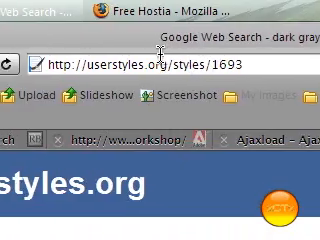
{"action": "scroll", "scroll_direction": "down", "scroll_amount": 3}
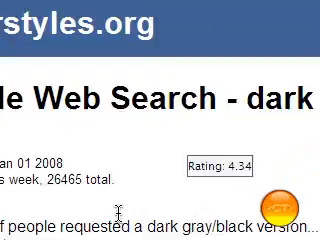
- Scroll the dark gray style page to its instructions for switching google.com to a local domain
{"action": "scroll", "scroll_direction": "down", "scroll_amount": 3}
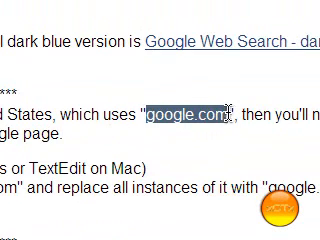
{"action": "mouse_move", "coordinate": [176, 106]}
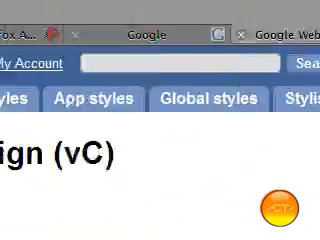
- Scroll past the screenshots to the Install options showing the style already installed in Stylish
{"action": "scroll", "scroll_direction": "down", "scroll_amount": 3}
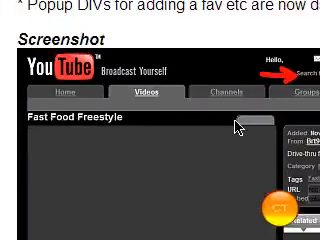
{"action": "scroll", "scroll_direction": "down", "scroll_amount": 3}
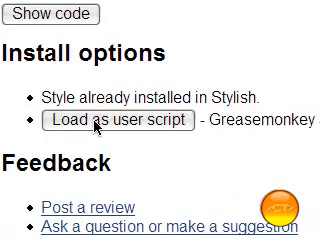
{"action": "scroll", "scroll_direction": "up", "scroll_amount": 3}
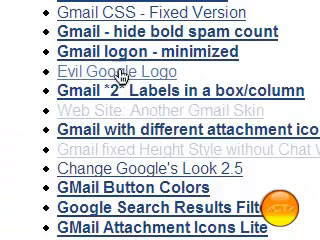
- Scroll the Gmail logon - minimized style page to its install options
{"action": "scroll", "scroll_direction": "up", "scroll_amount": 3}
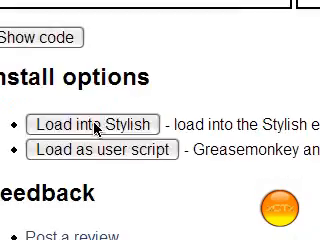
- Load the style into Stylish, toggle Basic and Advanced views, and save it
{"action": "left_click", "coordinate": [92, 124]}
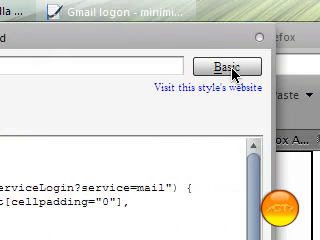
{"action": "left_click", "coordinate": [232, 66]}
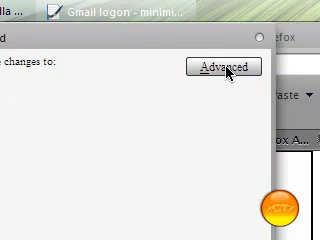
{"action": "left_click", "coordinate": [224, 68]}
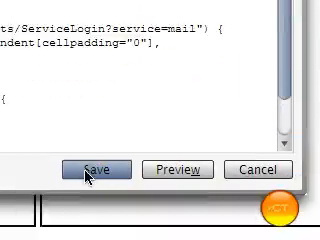
{"action": "left_click", "coordinate": [92, 168]}
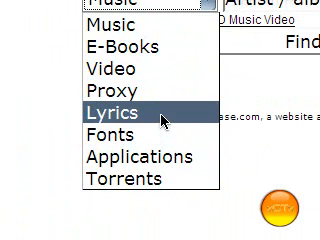
- Search the Fonts category for 'sans' and browse the font download results such as Gill Sans
{"action": "left_click", "coordinate": [110, 132]}
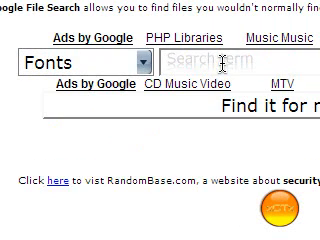
{"action": "type", "text": "sans"}
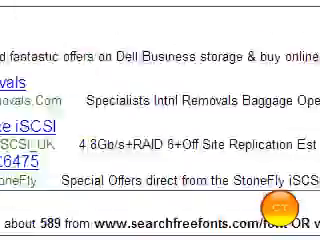
{"action": "scroll", "scroll_direction": "up", "scroll_amount": 3}
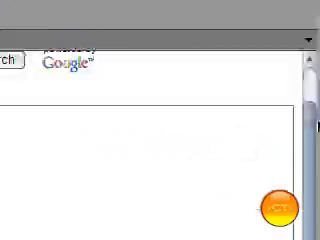
{"action": "scroll", "scroll_direction": "down", "scroll_amount": 3}
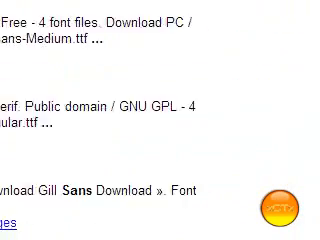
{"action": "scroll", "scroll_direction": "down", "scroll_amount": 3}
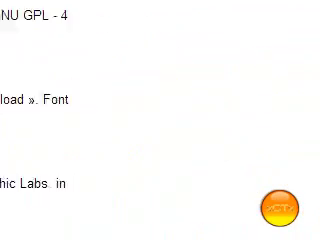